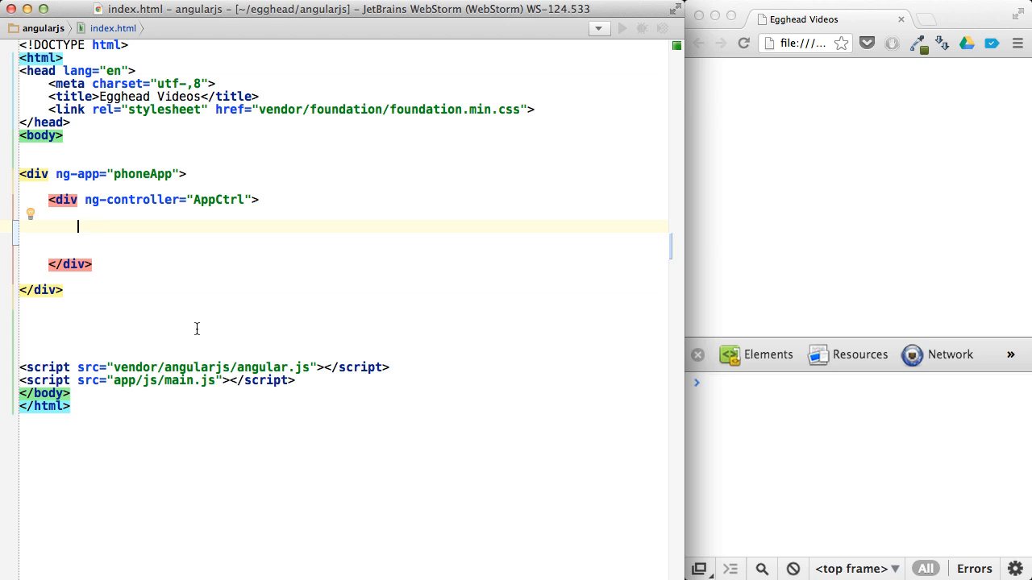
- Insert a div.button reading 'Click me!' with ng-click="sayHi()" inside the AppCtrl block
text(div.ub)
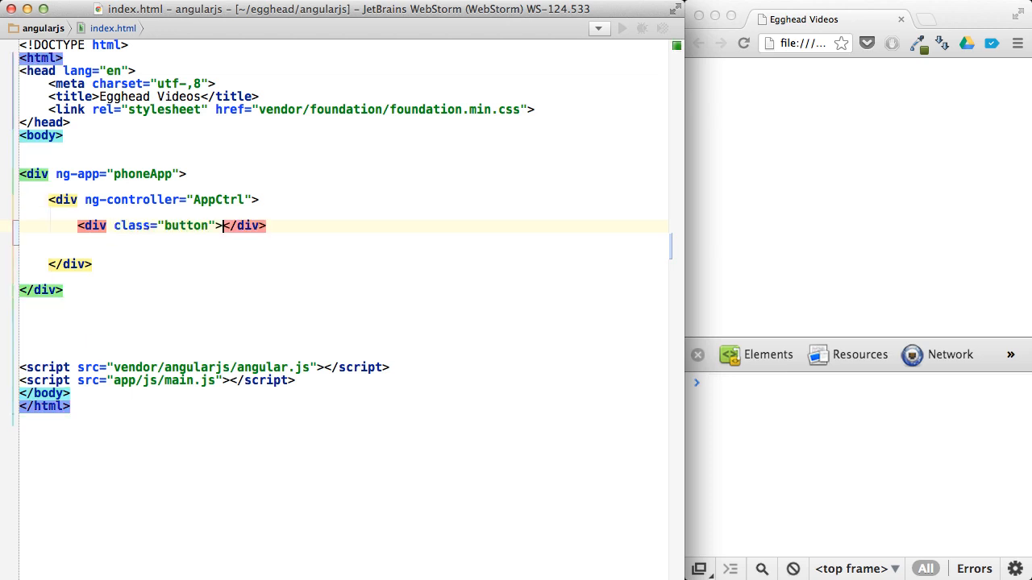
text(Click me!)
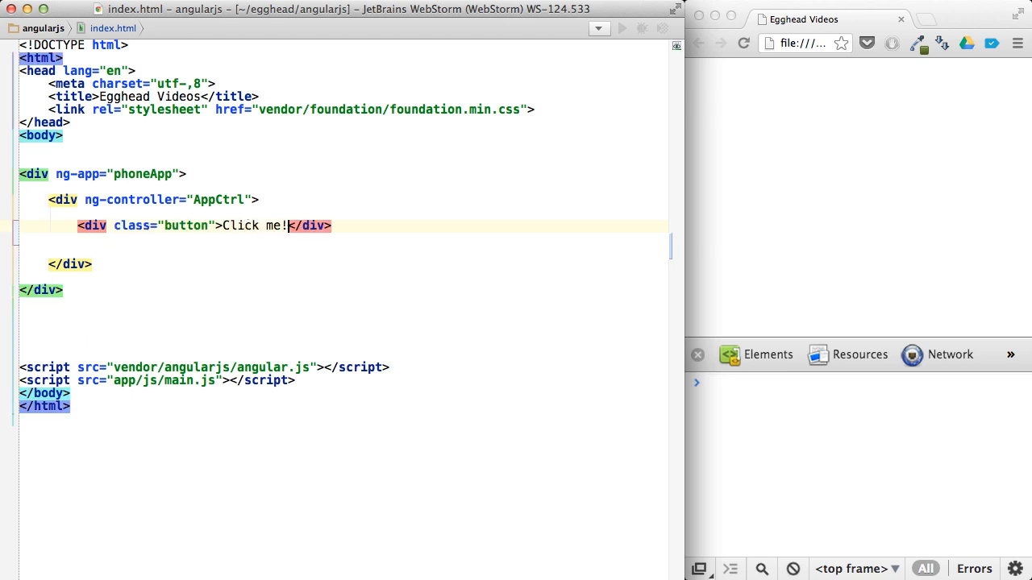
text(ng-click=")
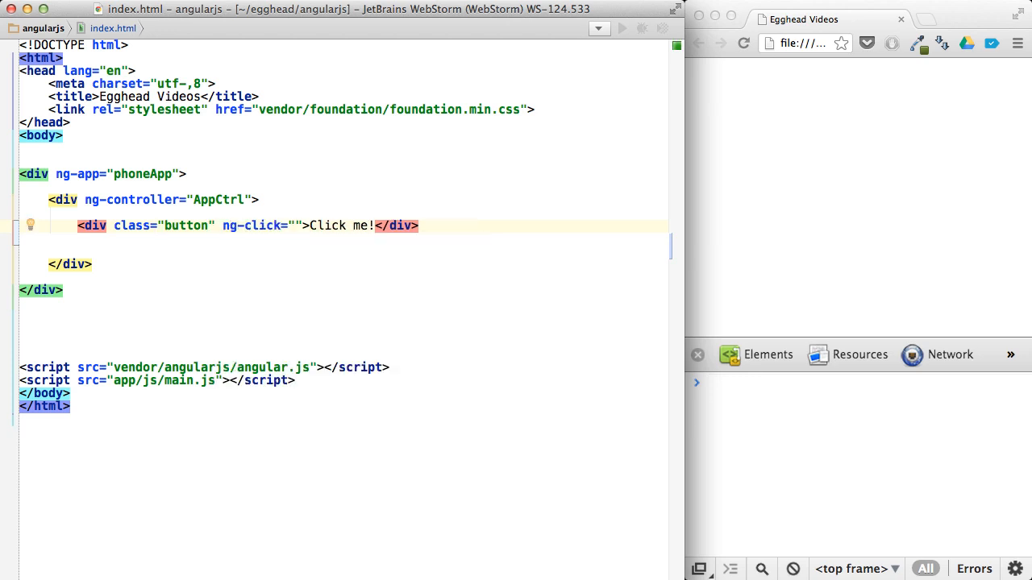
text(sa)
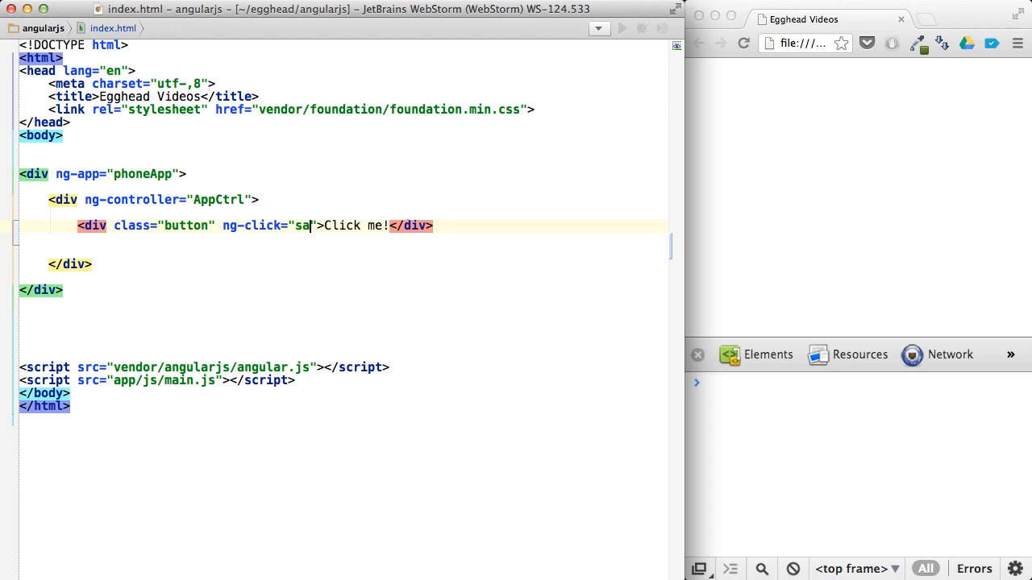
text(yHi()
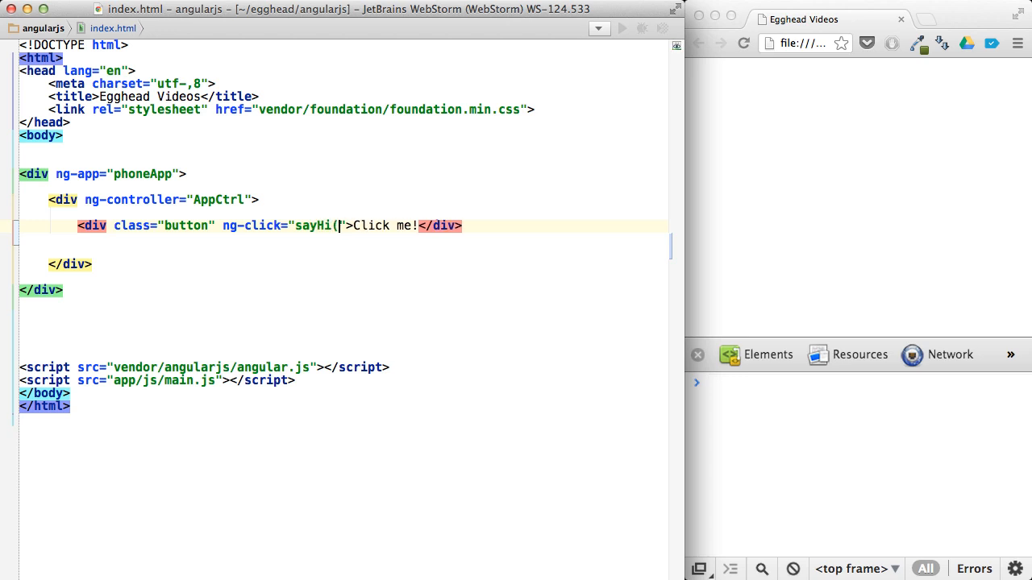
text())
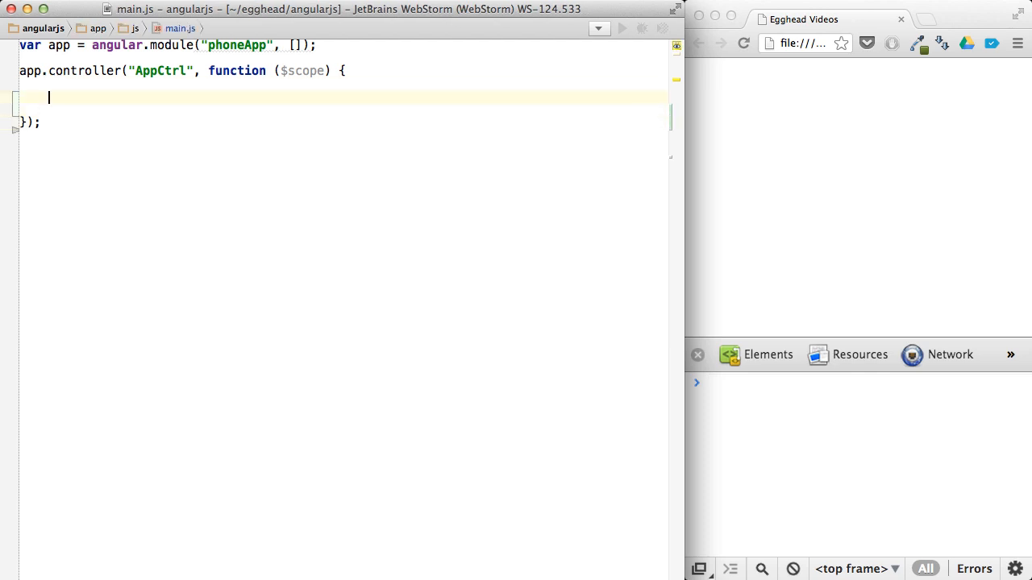
- Write $scope.sayHi = function () { alert("hi") } in the AppCtrl controller
text($scope.)
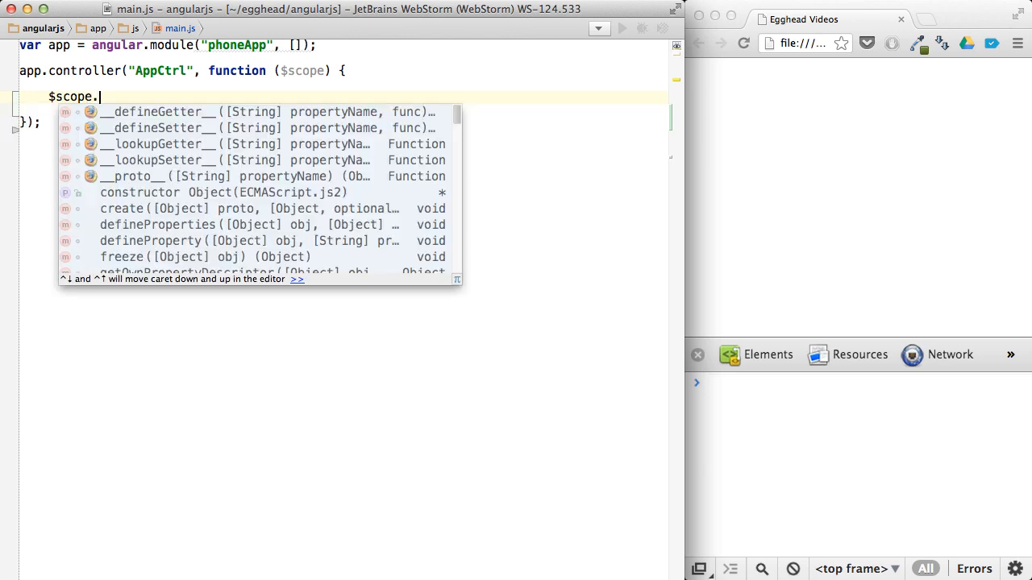
text(sayHi = function () {)
text(alert("hi"))
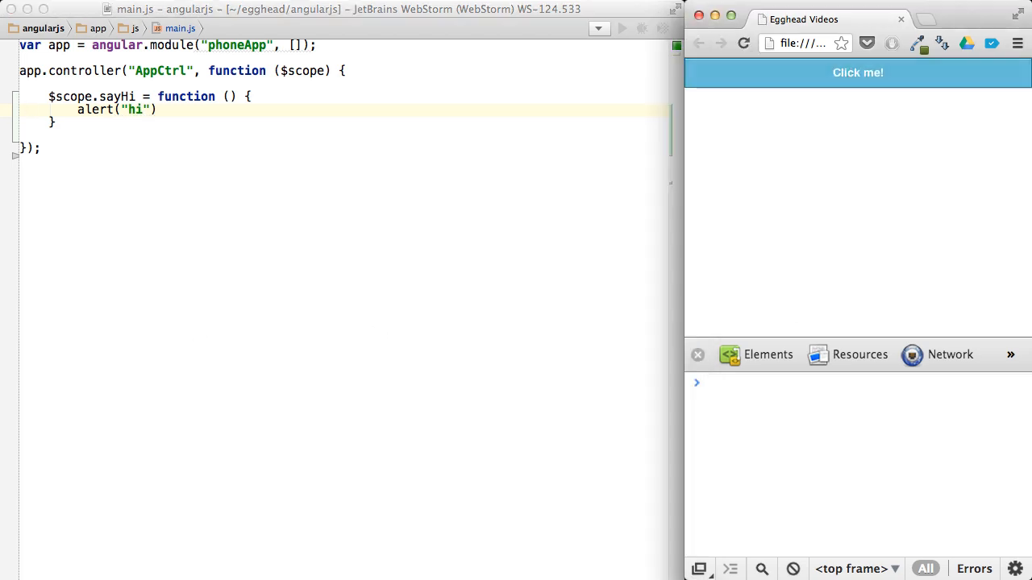
- Verify in Chrome that the Click me! button shows the hi alert, then dismiss it
click(857, 73)
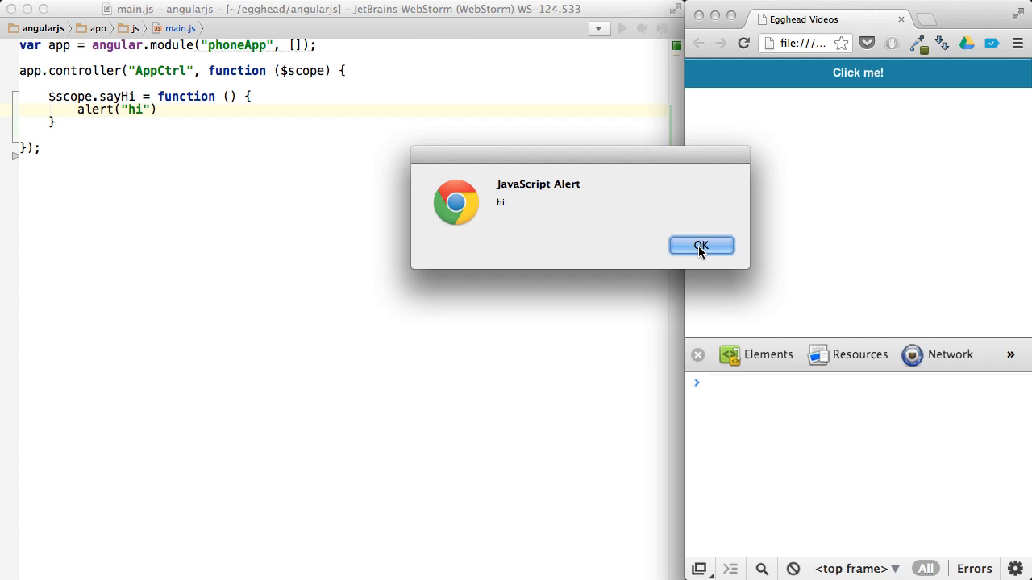
click(700, 245)
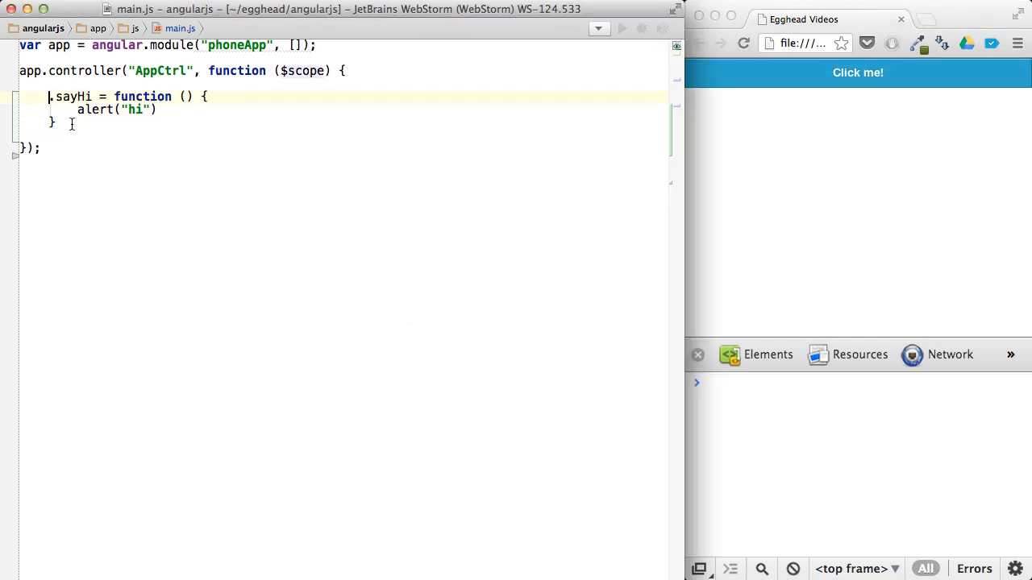
- Assign sayHi to this and end the controller with return $scope.AppCtrl = this;
text(this)
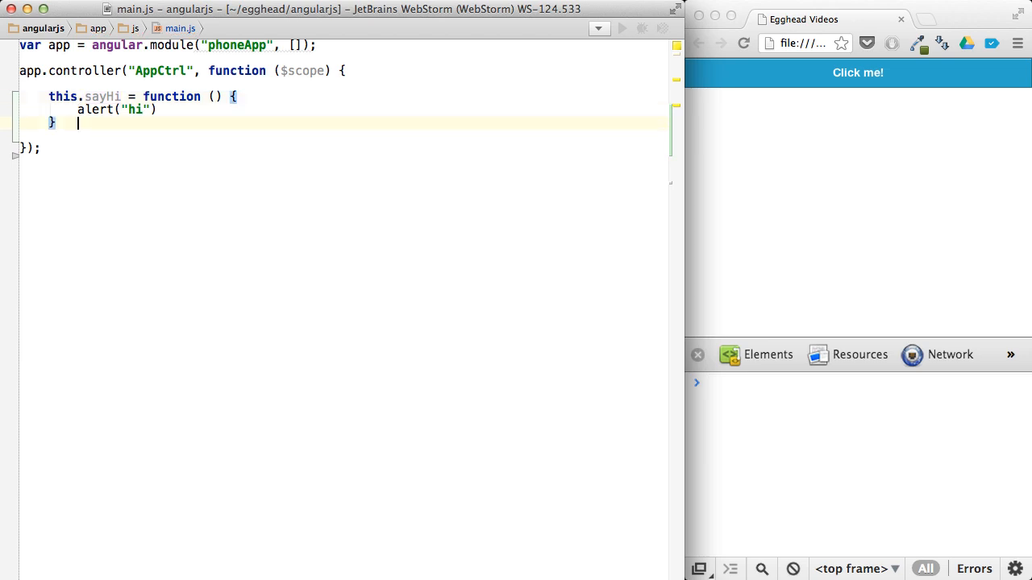
text(return)
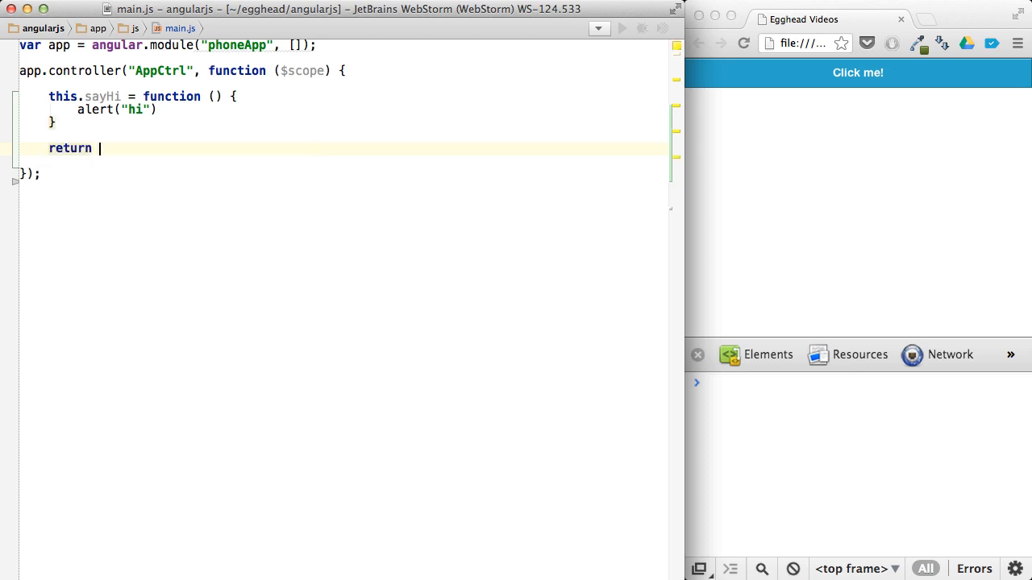
text($scope.)
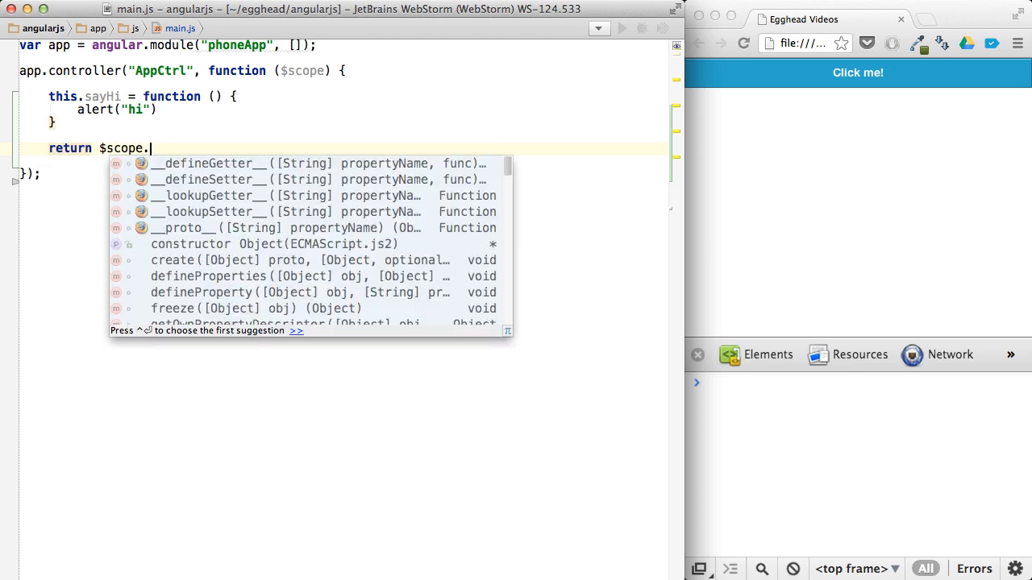
text(AppCtrl)
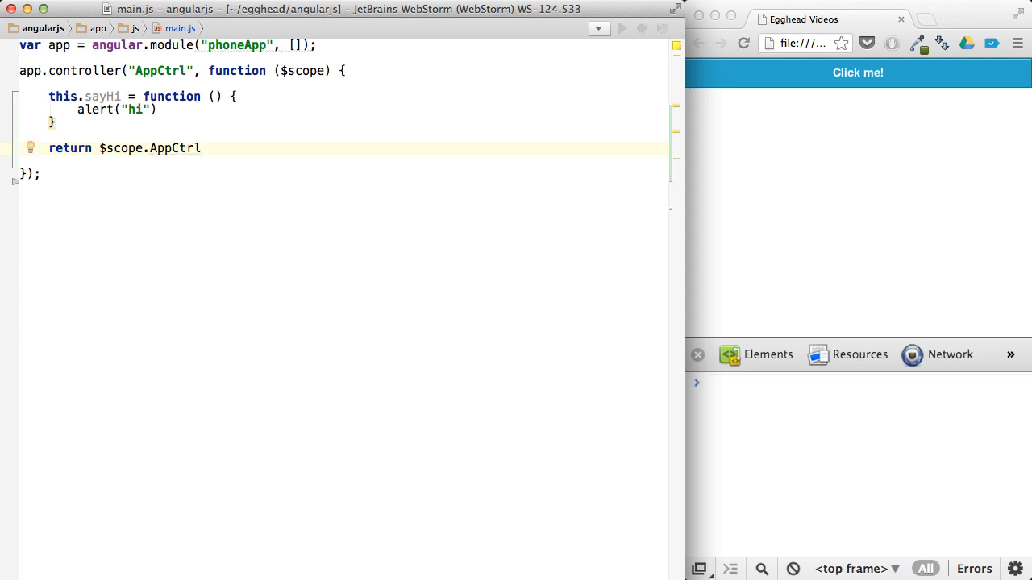
text(= this;)
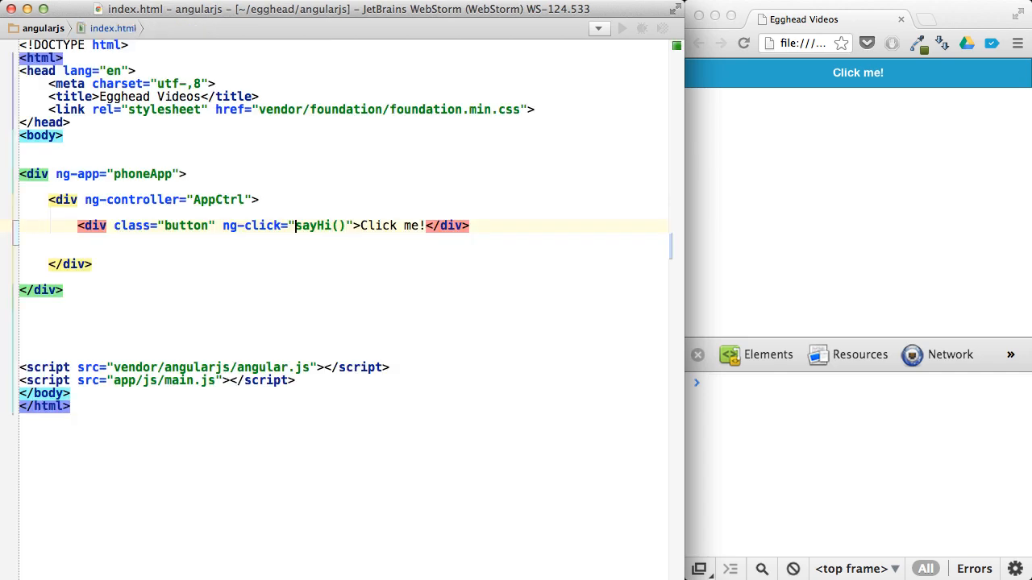
- Prefix the ng-click call with AppCtrl. so it reads AppCtrl.sayHi()
text(AppCtrl)
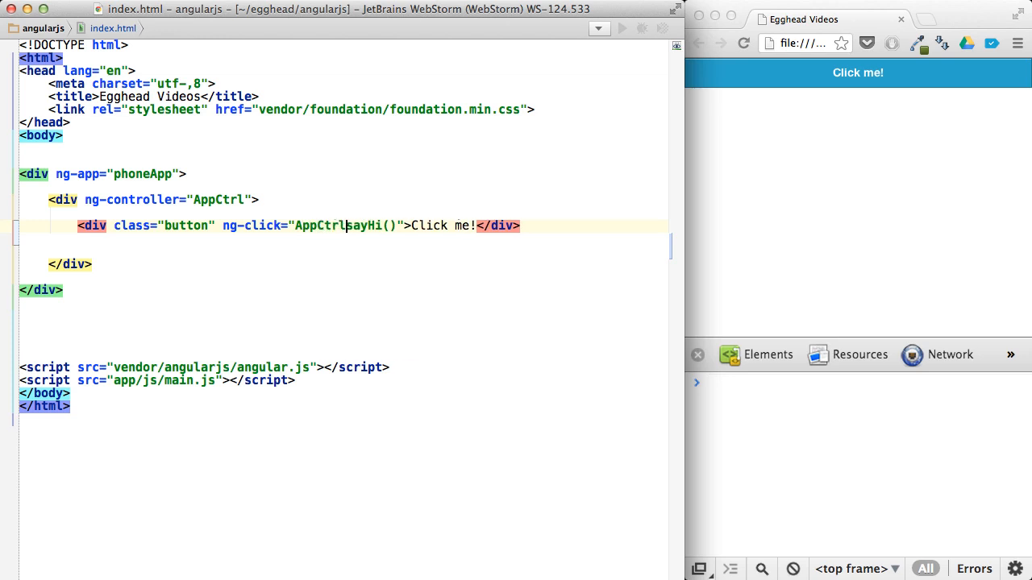
text(.)
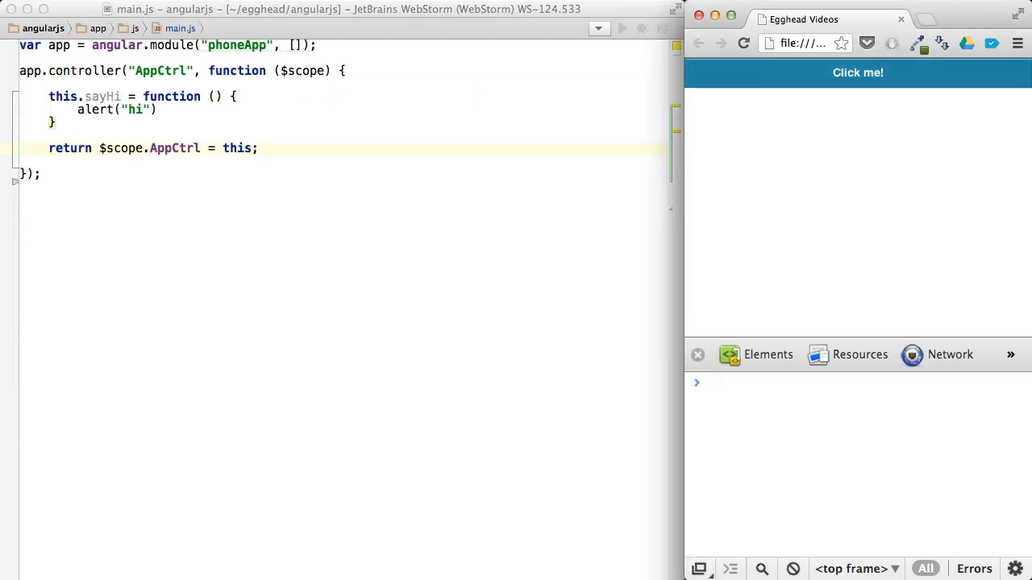
click(857, 73)
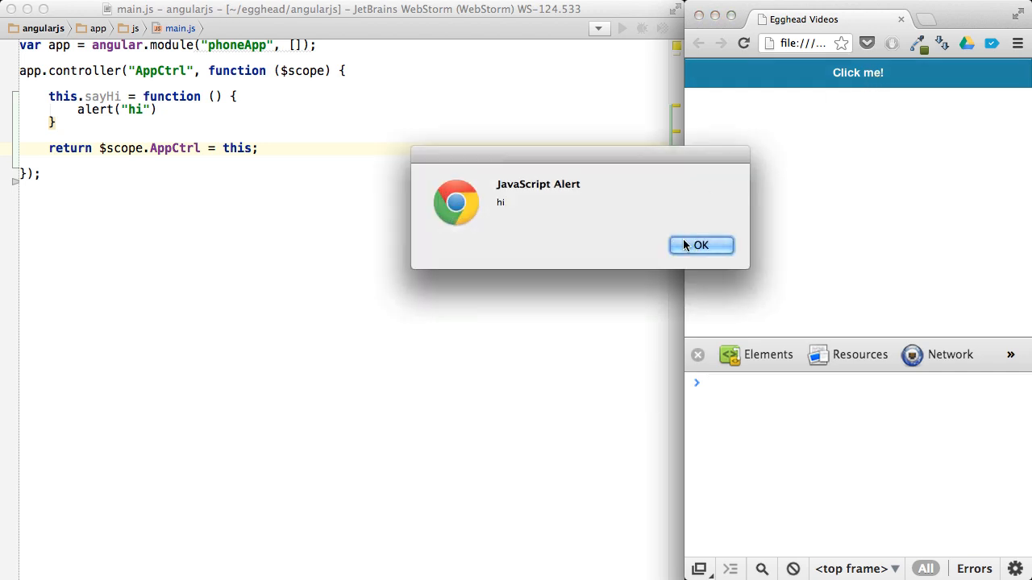
click(699, 245)
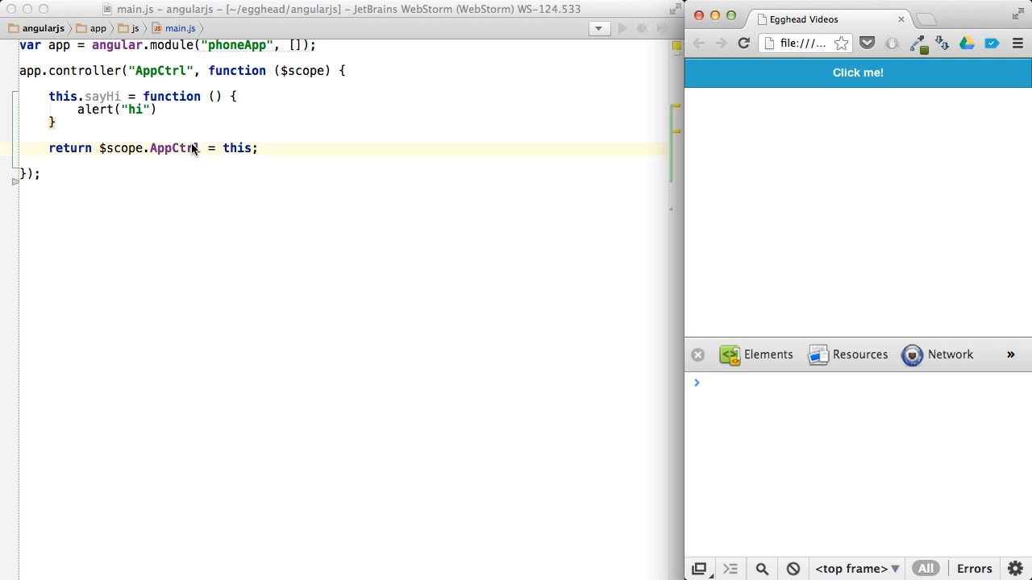
mouse_move(187, 149)
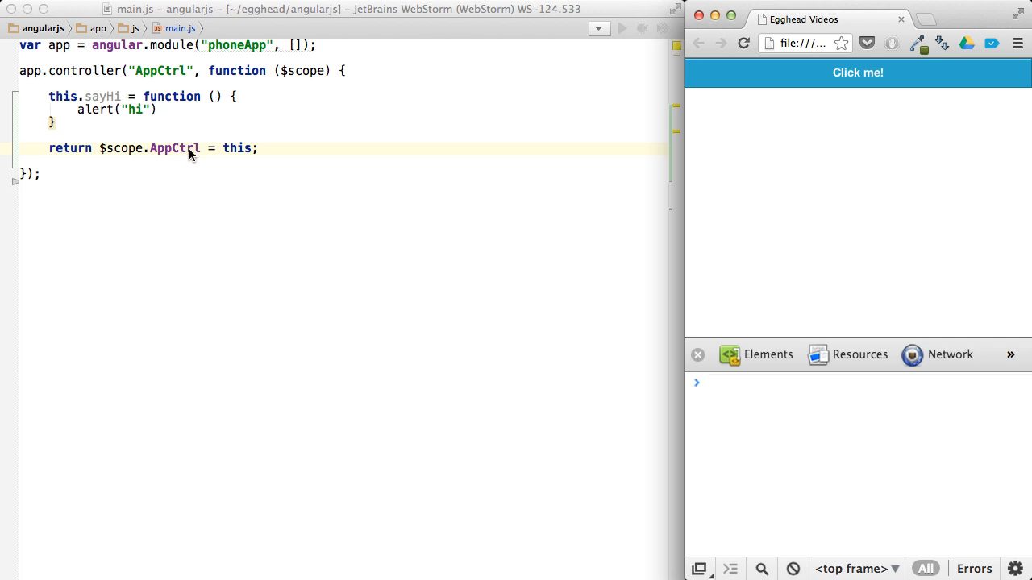
- Highlight AppCtrl in main.js and the matching AppCtrl.sayHi() binding in index.html
double_click(174, 148)
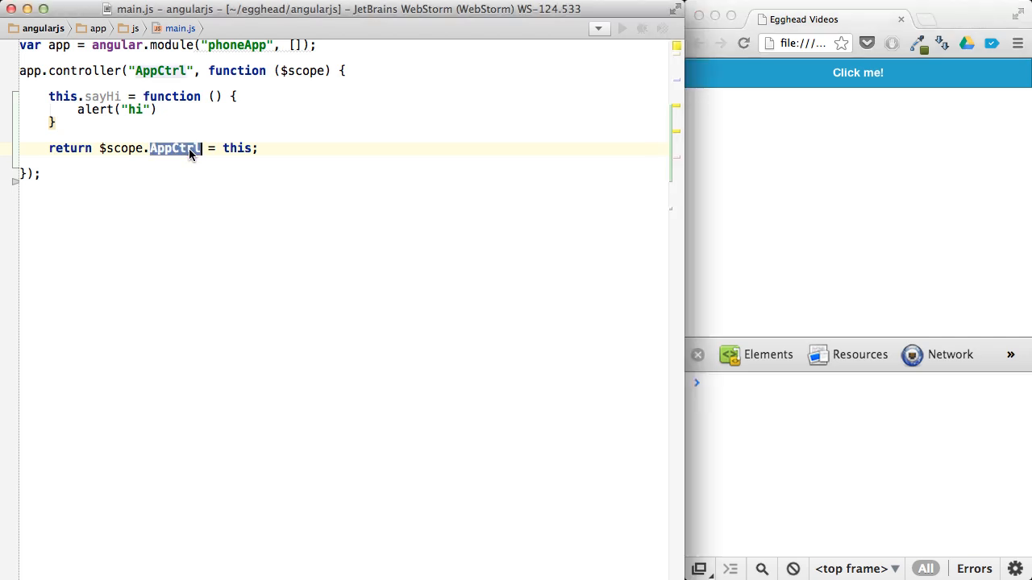
mouse_move(245, 166)
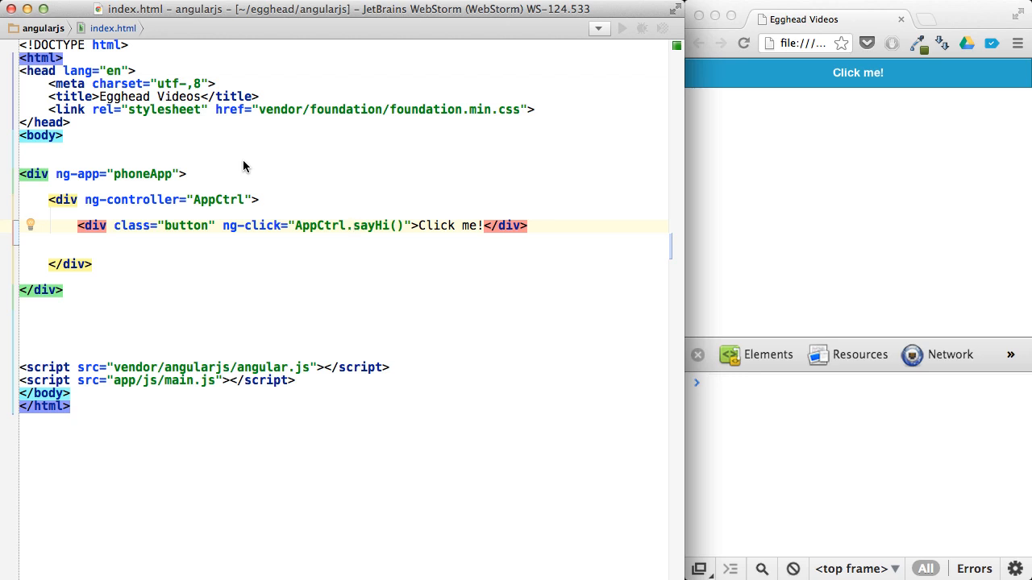
click(368, 226)
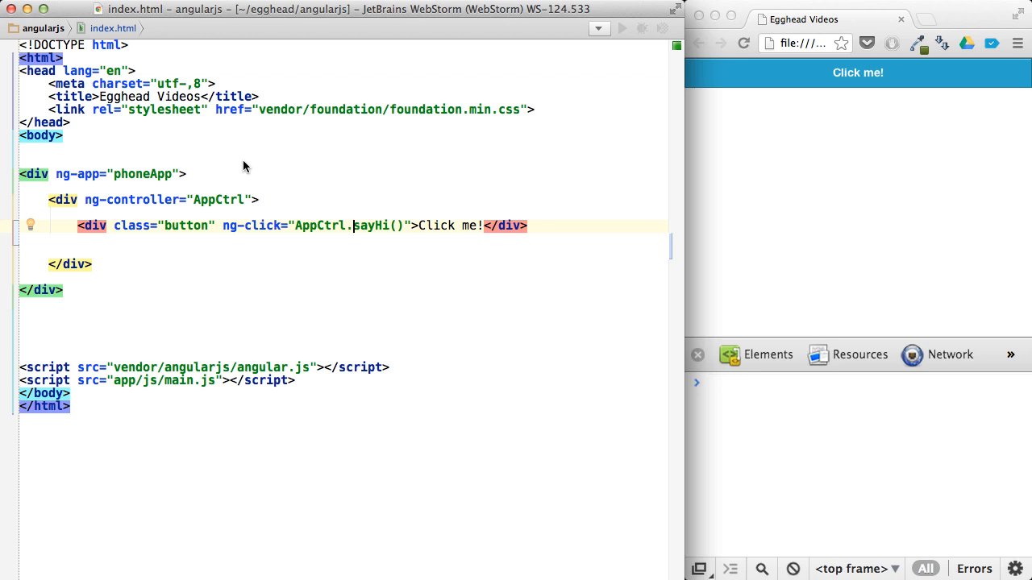